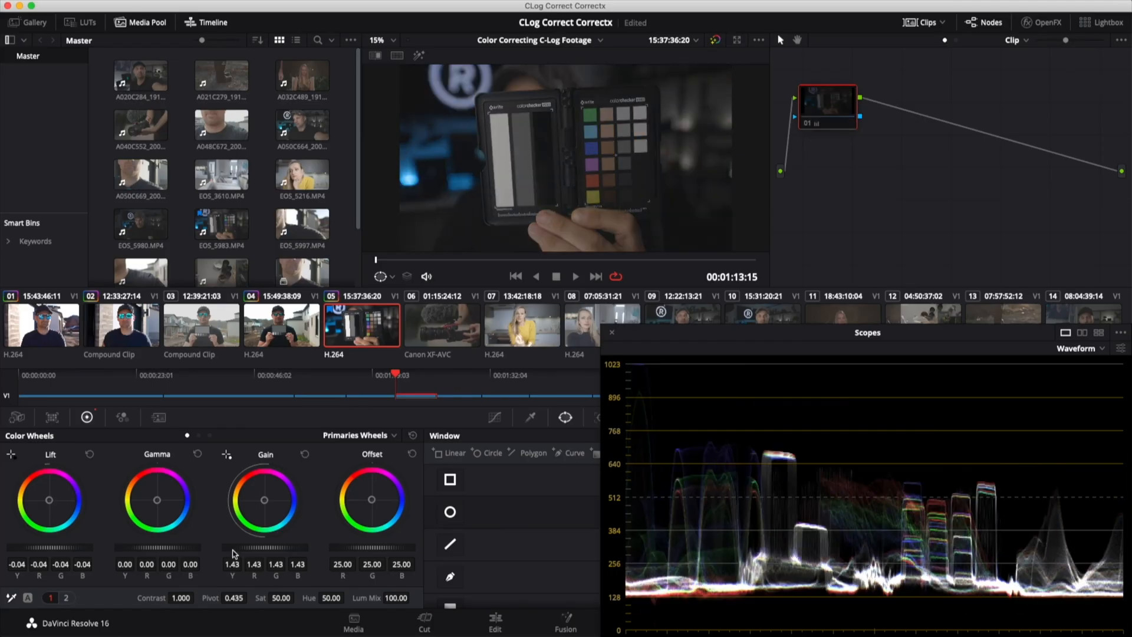
# Raise the C-Log chart clip's contrast to 1.138 and saturation to 55.20 in Primaries.
pyautogui.moveTo(180, 597); pyautogui.dragTo(193, 598)
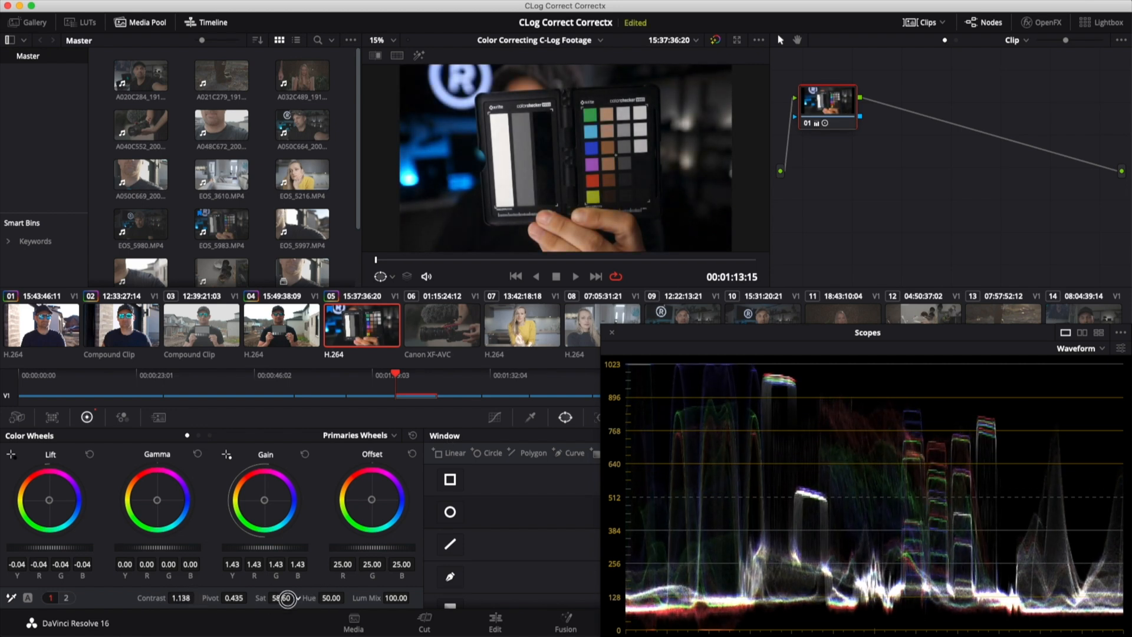
pyautogui.moveTo(287, 599); pyautogui.dragTo(287, 610)
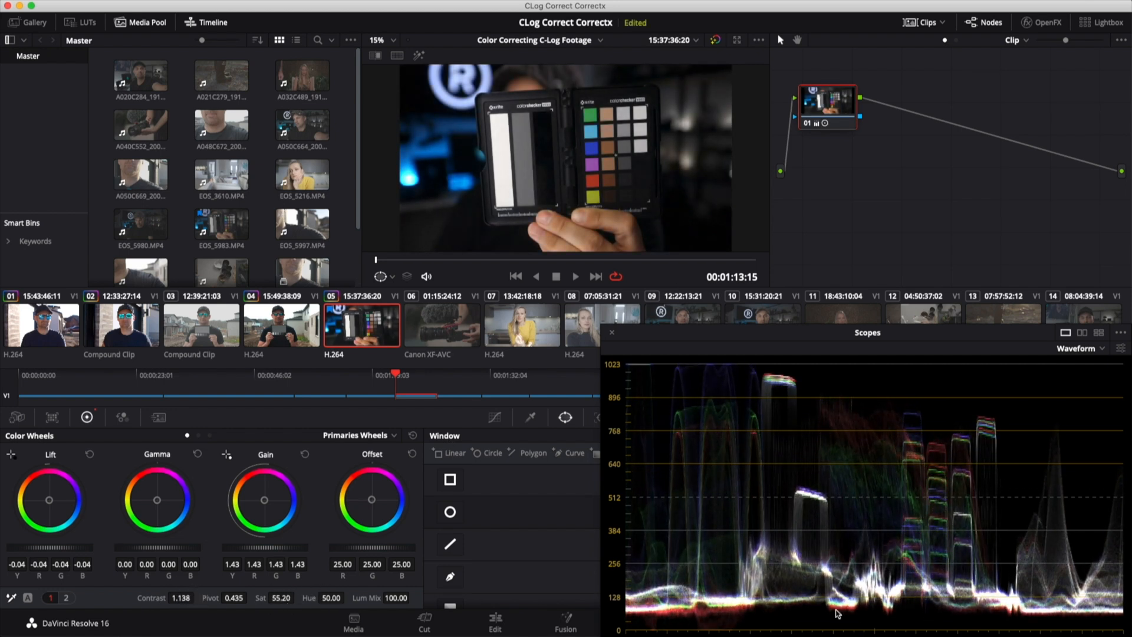
pyautogui.click(384, 435)
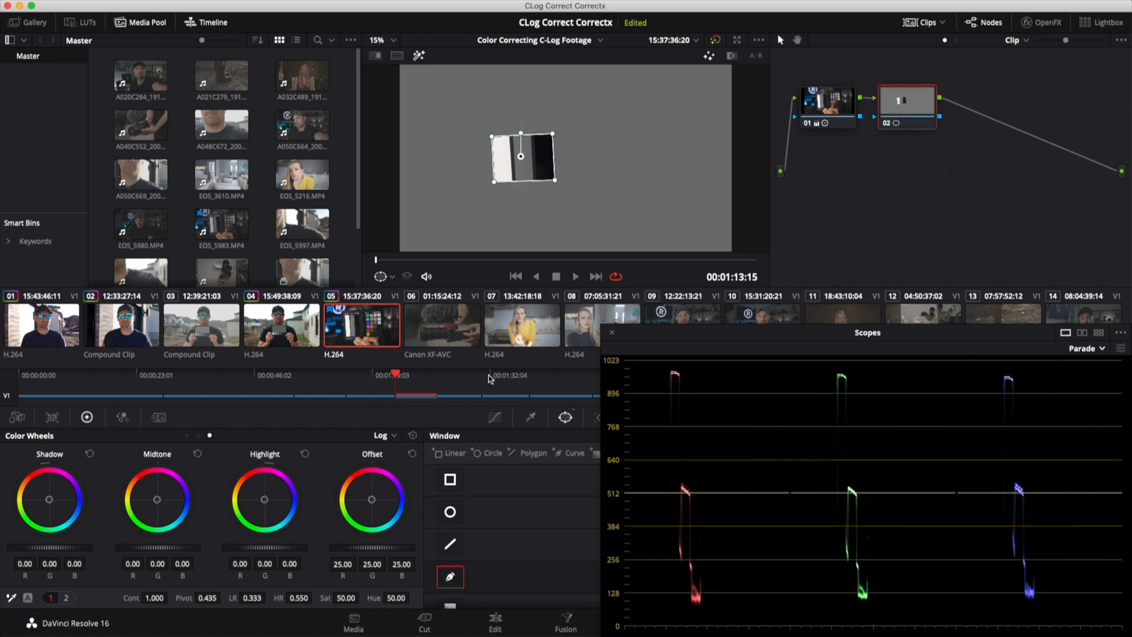
pyautogui.moveTo(675, 376)
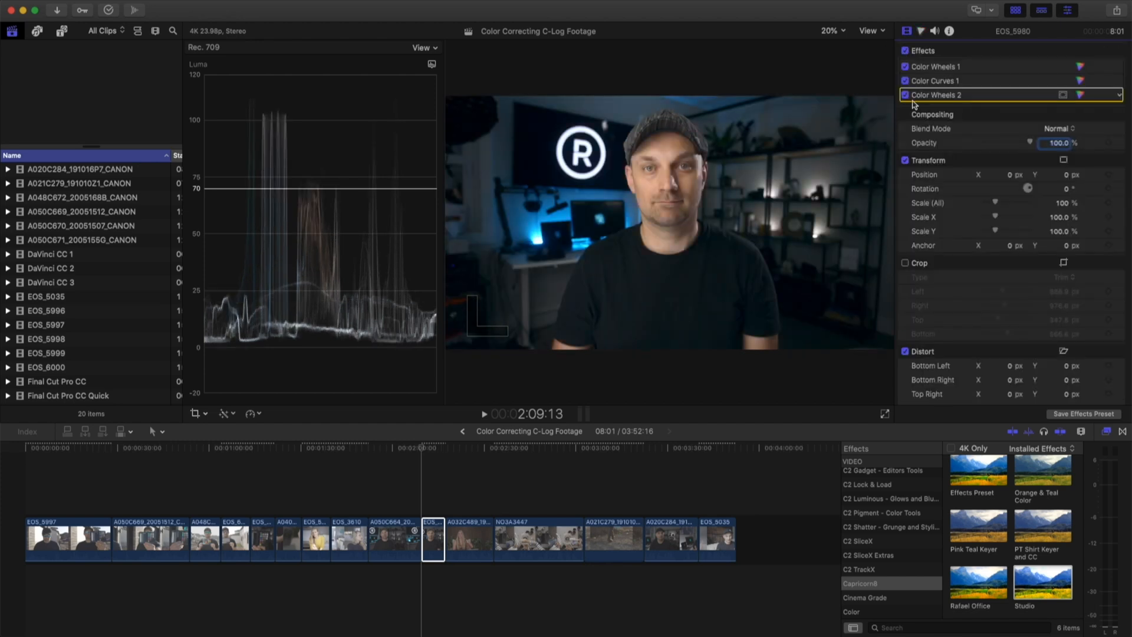
# Select the interview clip to inspect its second Color Wheels correction.
pyautogui.click(348, 538)
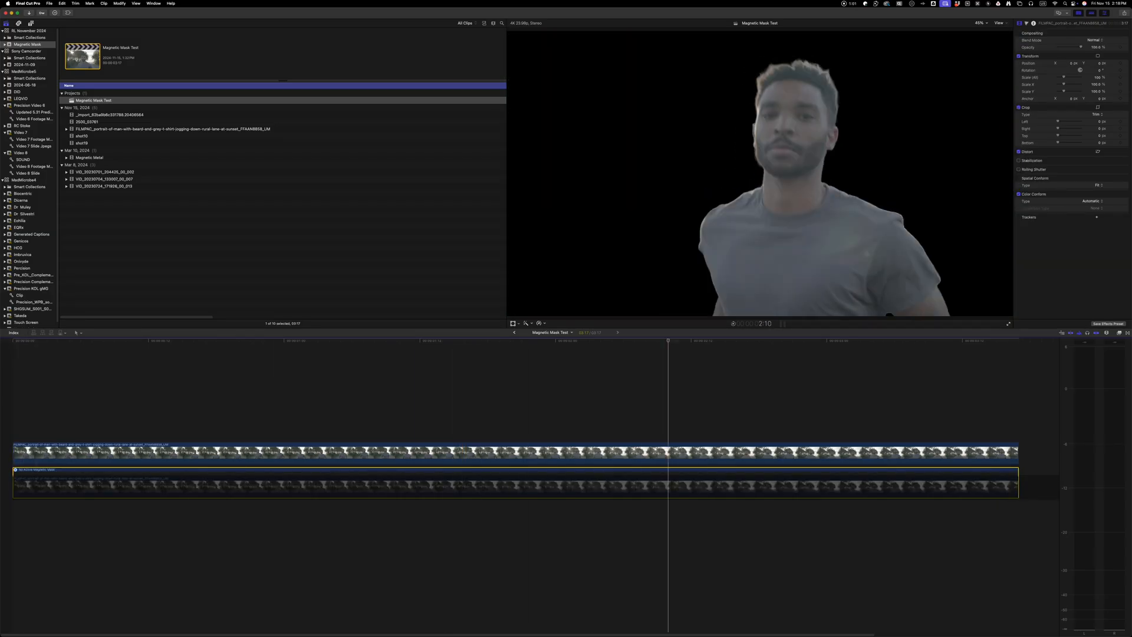
# Apply a magnetic mask to the handshake clip from the Enhance menu.
pyautogui.click(525, 322)
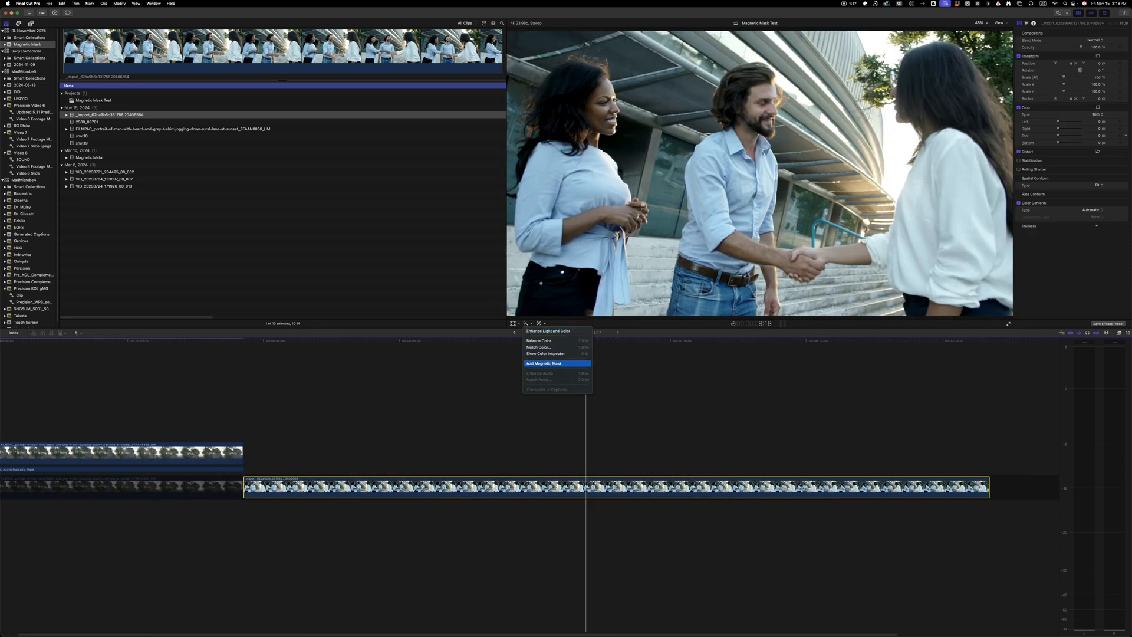
pyautogui.click(544, 363)
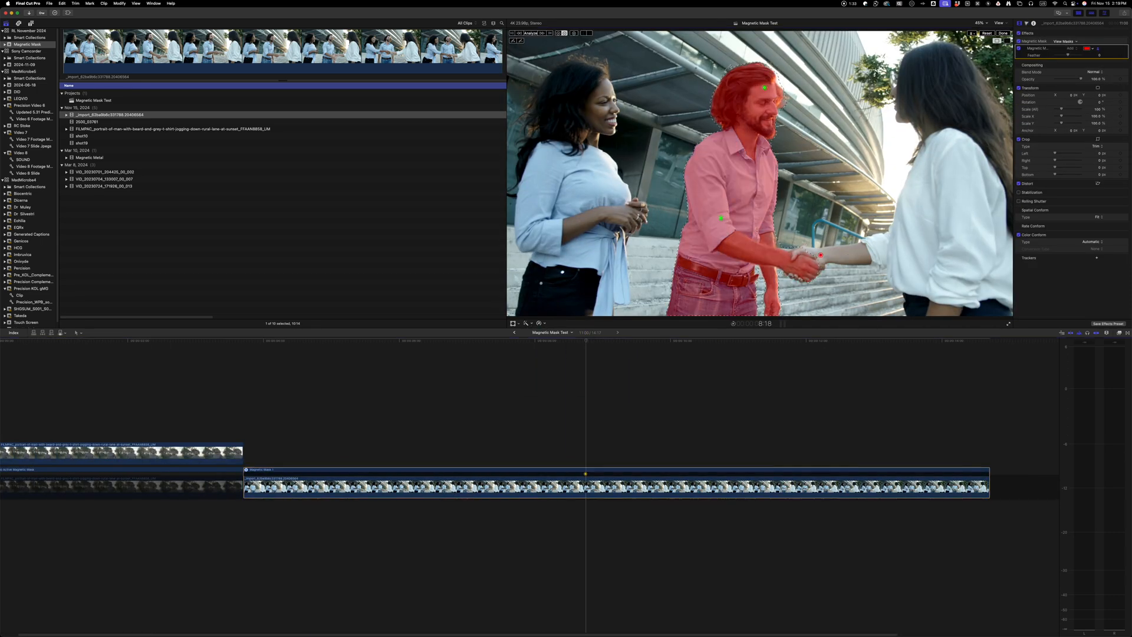